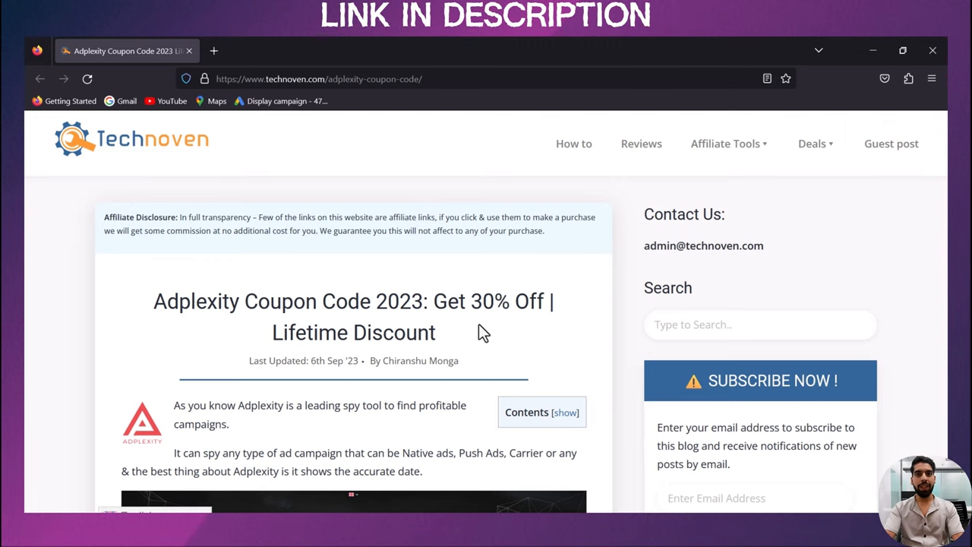
Step: Reach the coupon list in the article and follow the 'Adplexity Native' 30% discount link
scroll(down, 3)
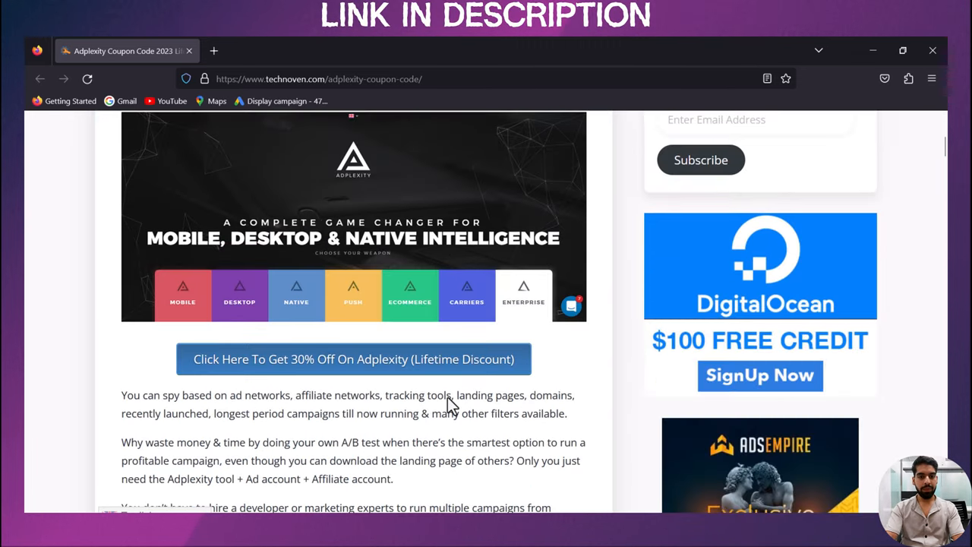
scroll(down, 3)
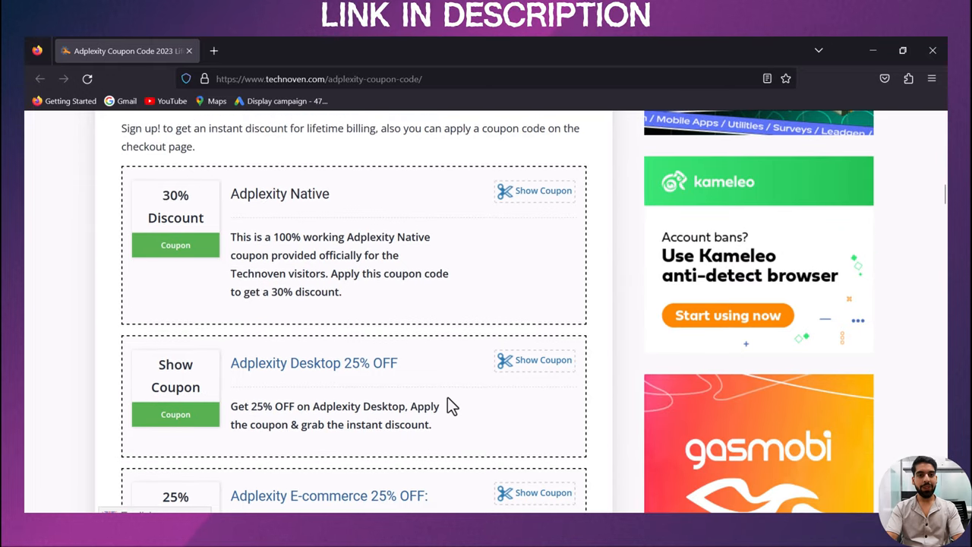
mouse_move(362, 220)
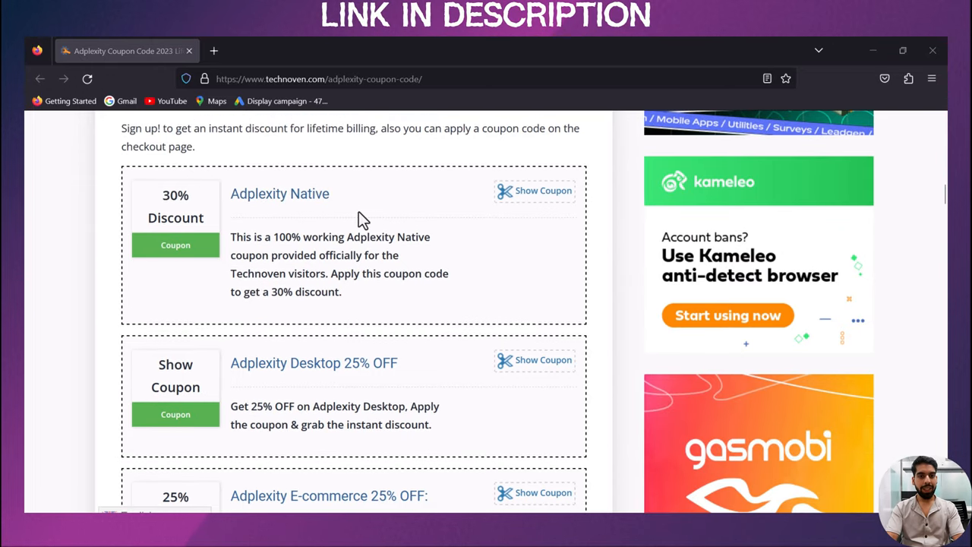
mouse_move(316, 205)
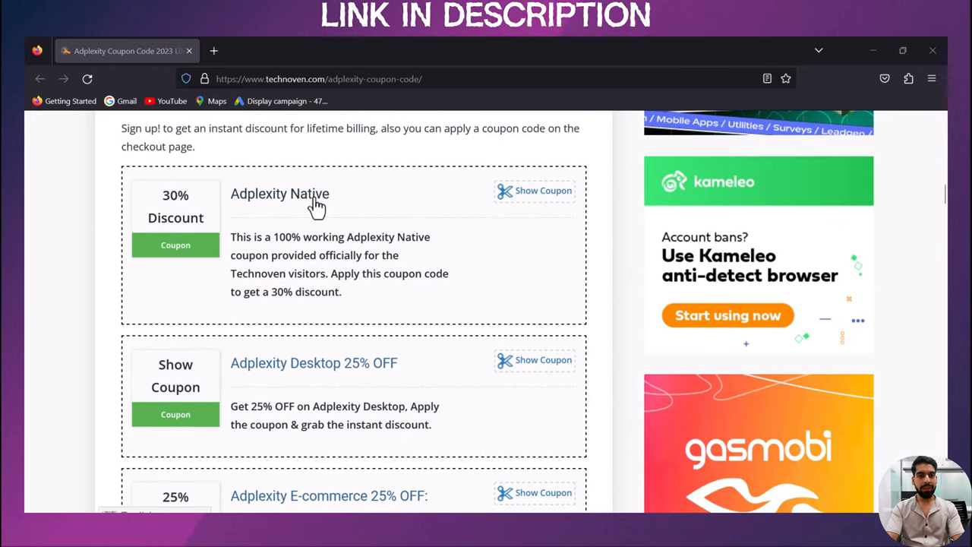
click(535, 191)
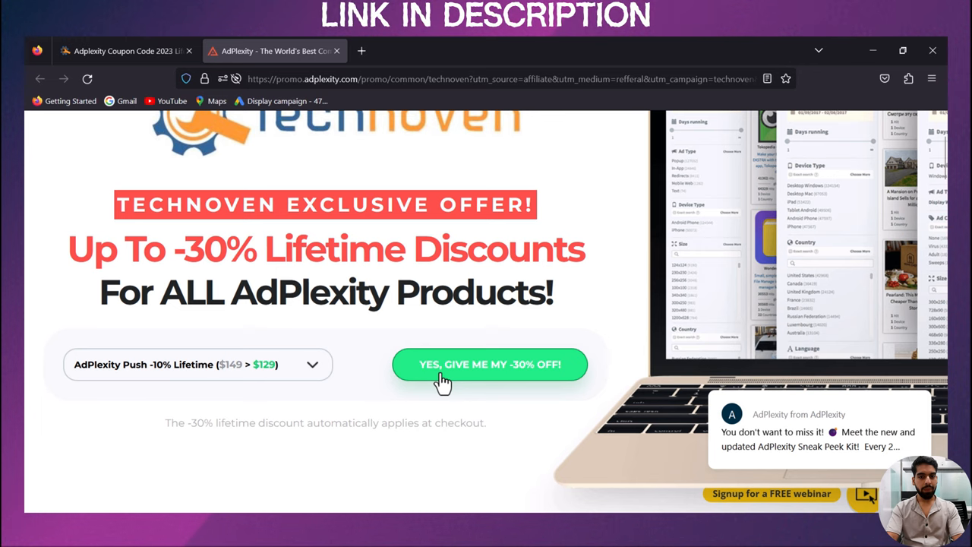
Step: Claim the lifetime discount on AdPlexity Push via 'YES, GIVE ME MY -30% OFF!'
click(489, 365)
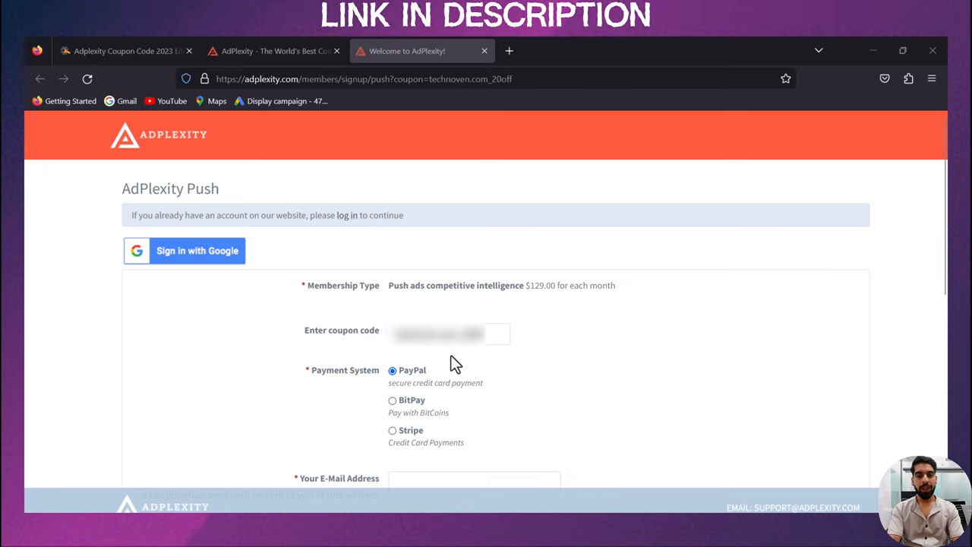
Step: Clear the pre-filled coupon code so the membership price rises from $129.00 to $149.00
click(489, 335)
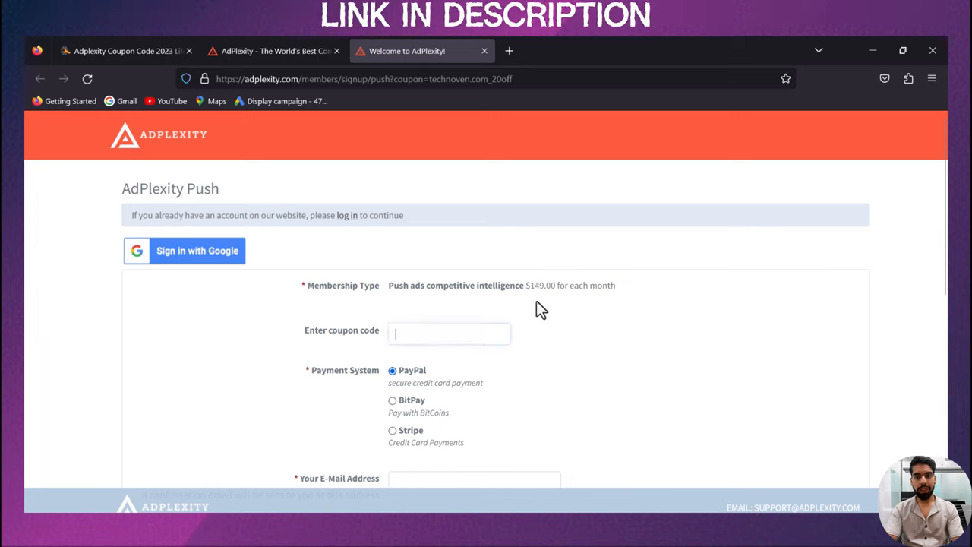
mouse_move(568, 312)
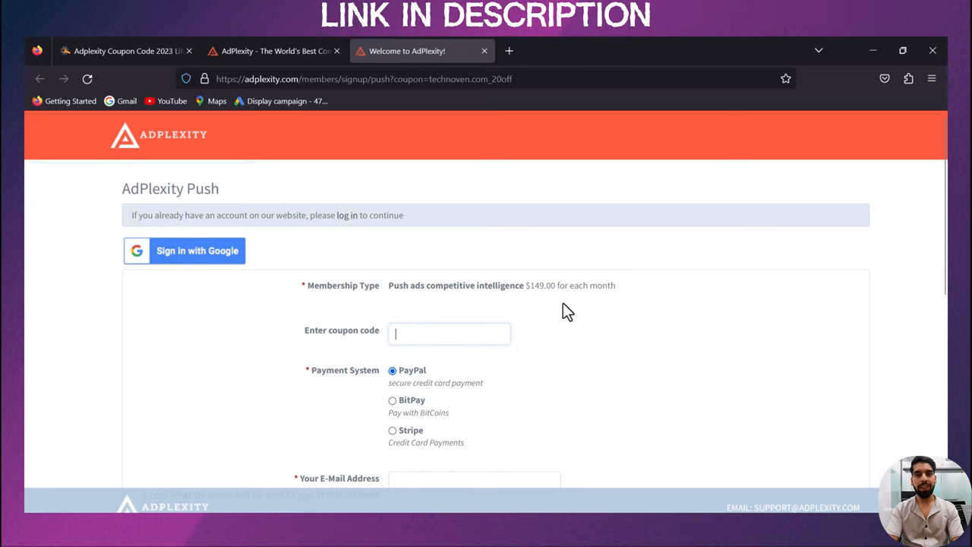
mouse_move(426, 170)
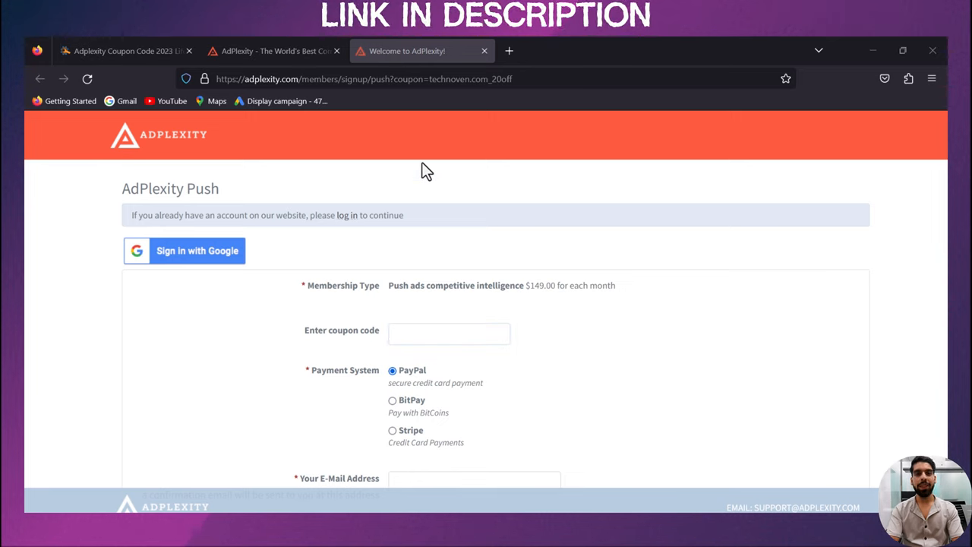